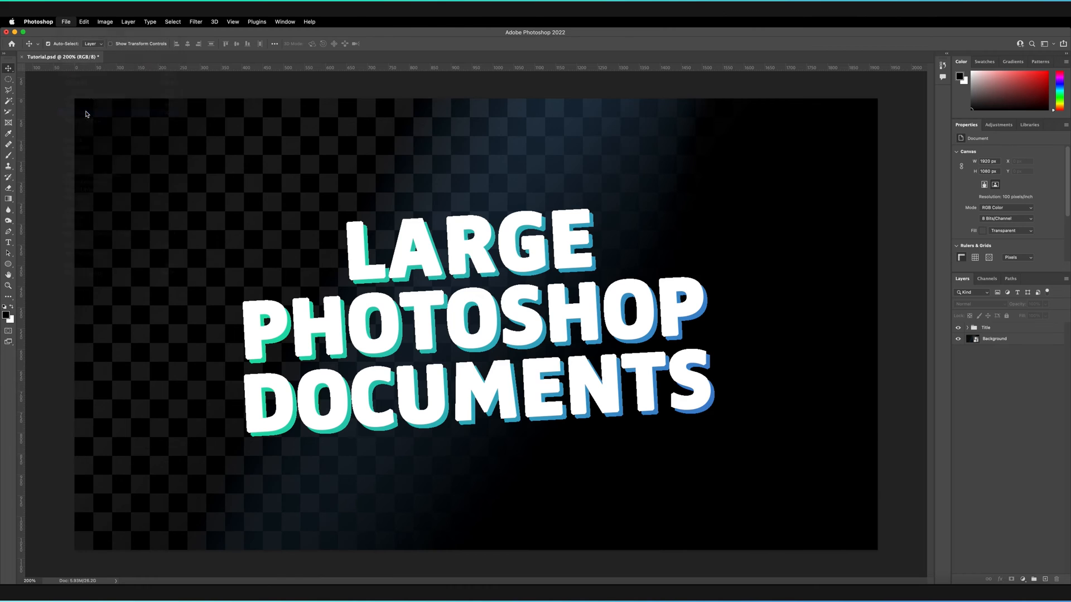
- Save the design with compatibility accepted, then Save As with Large Document Format chosen
left_click(577, 309)
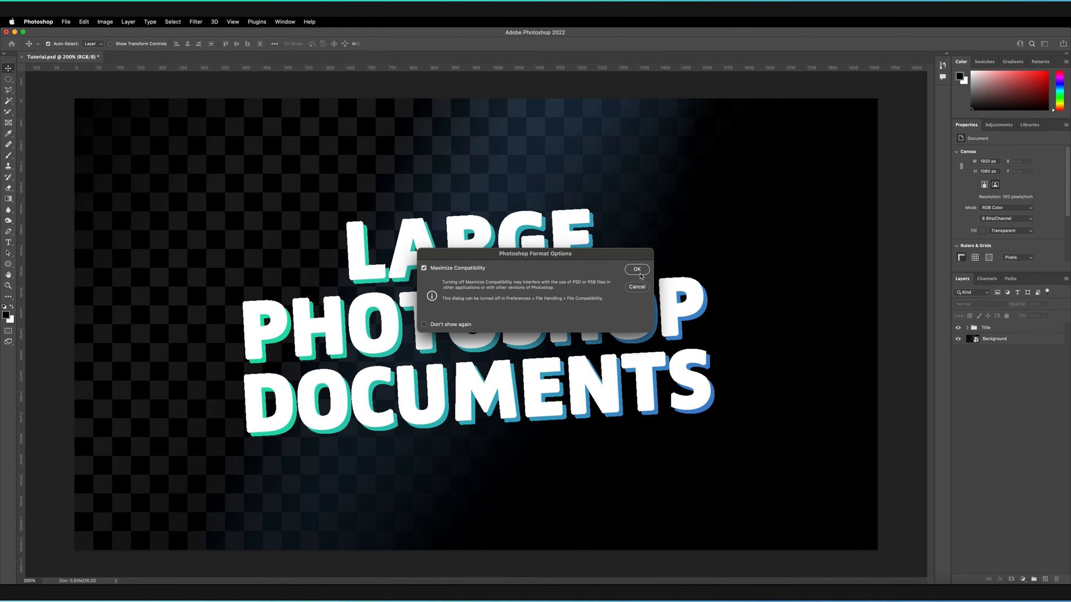
left_click(637, 269)
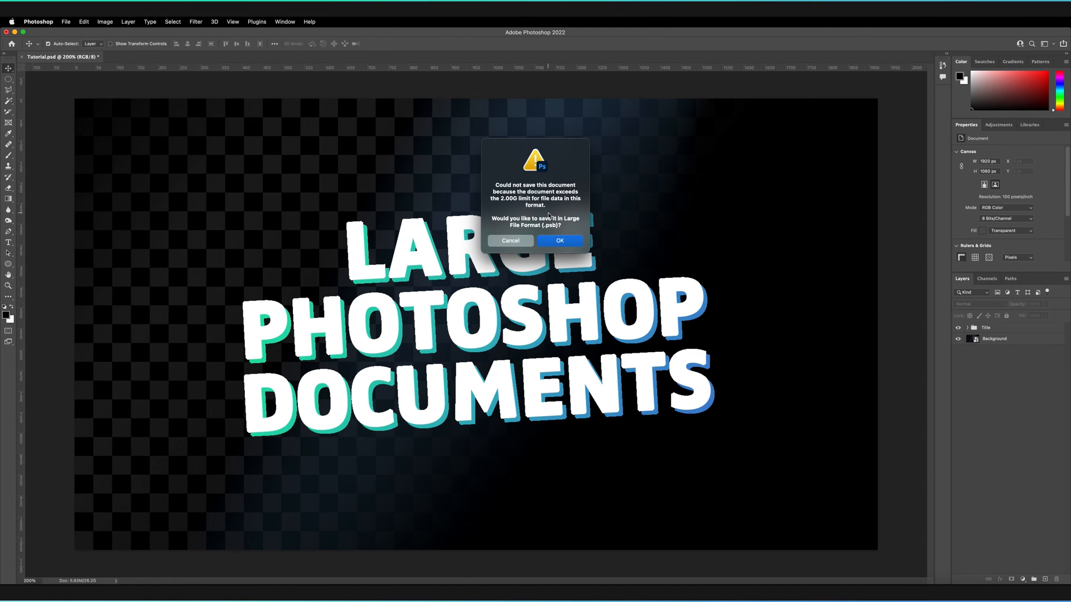
mouse_move(553, 224)
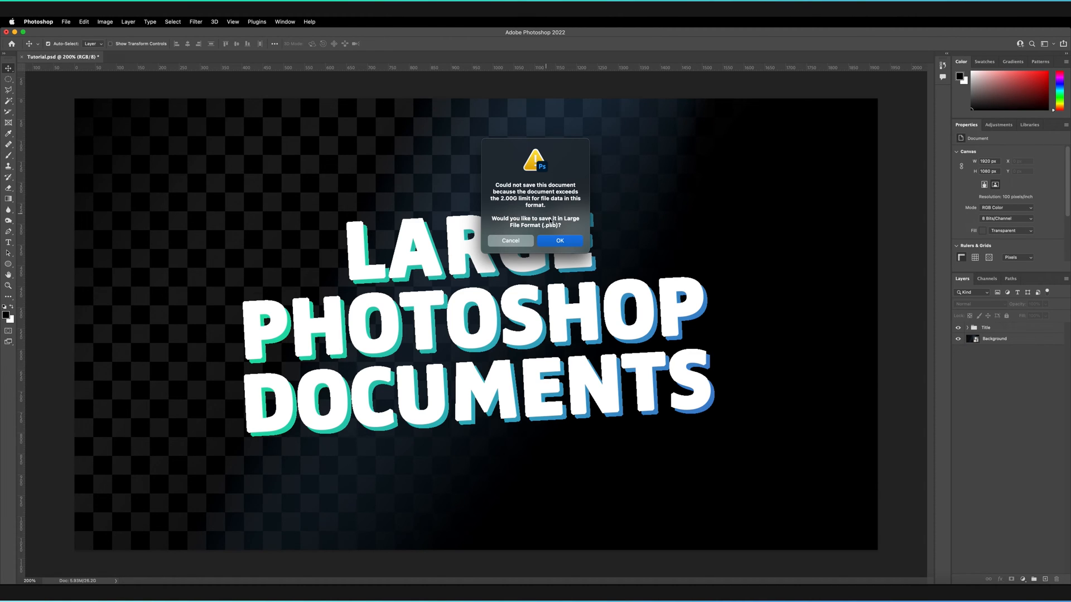
mouse_move(556, 212)
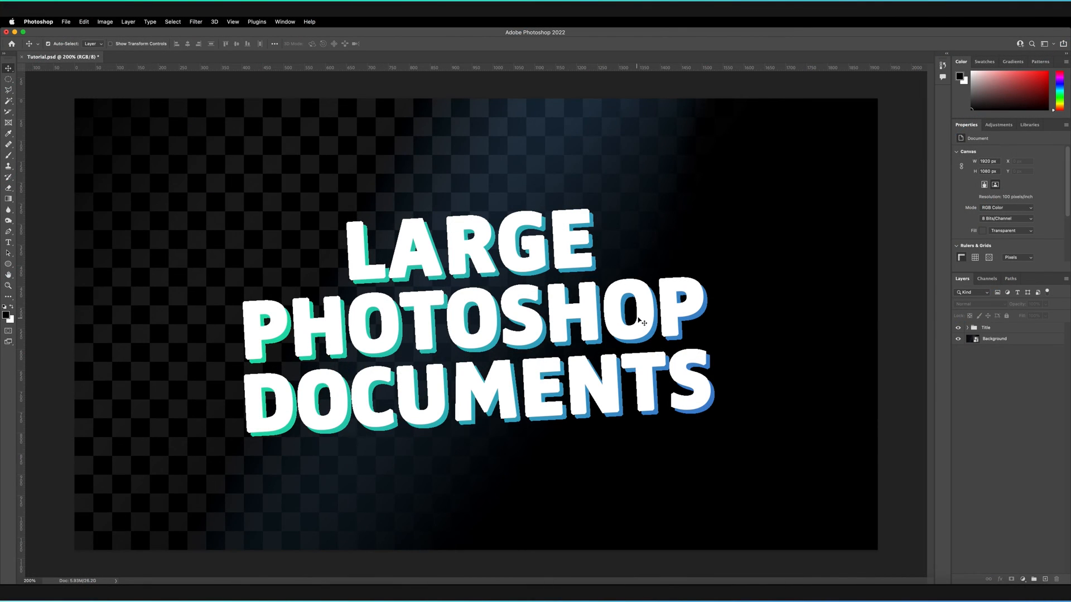
mouse_move(614, 380)
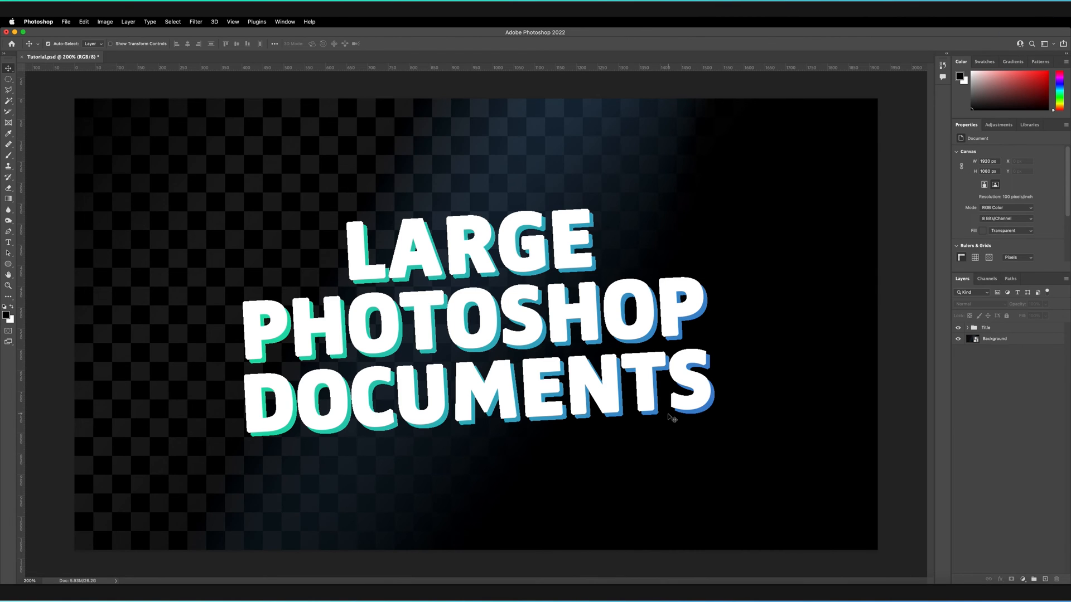
mouse_move(995, 419)
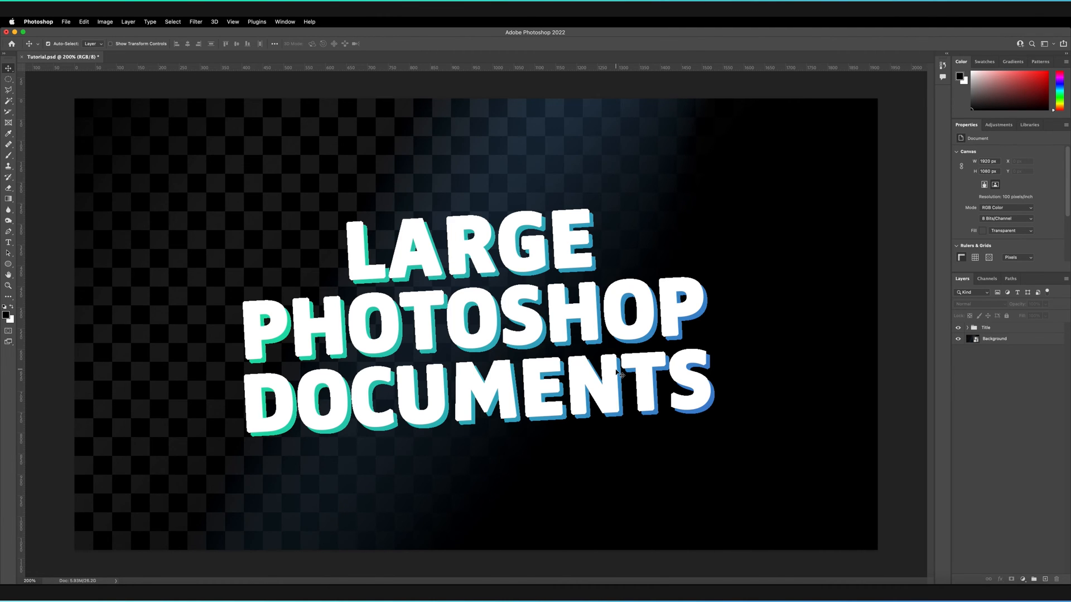
mouse_move(503, 363)
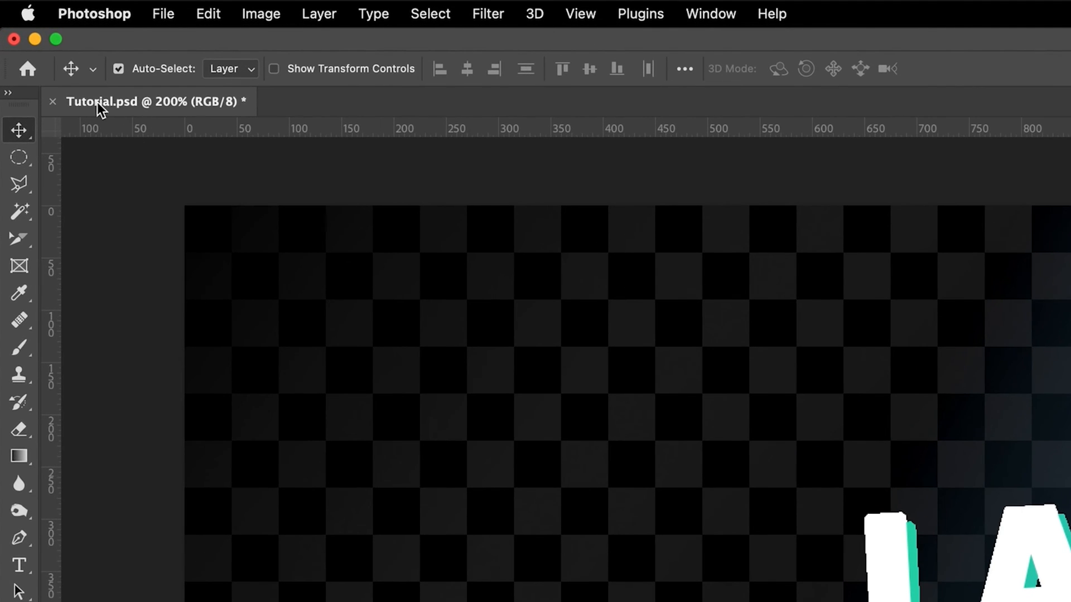
mouse_move(102, 109)
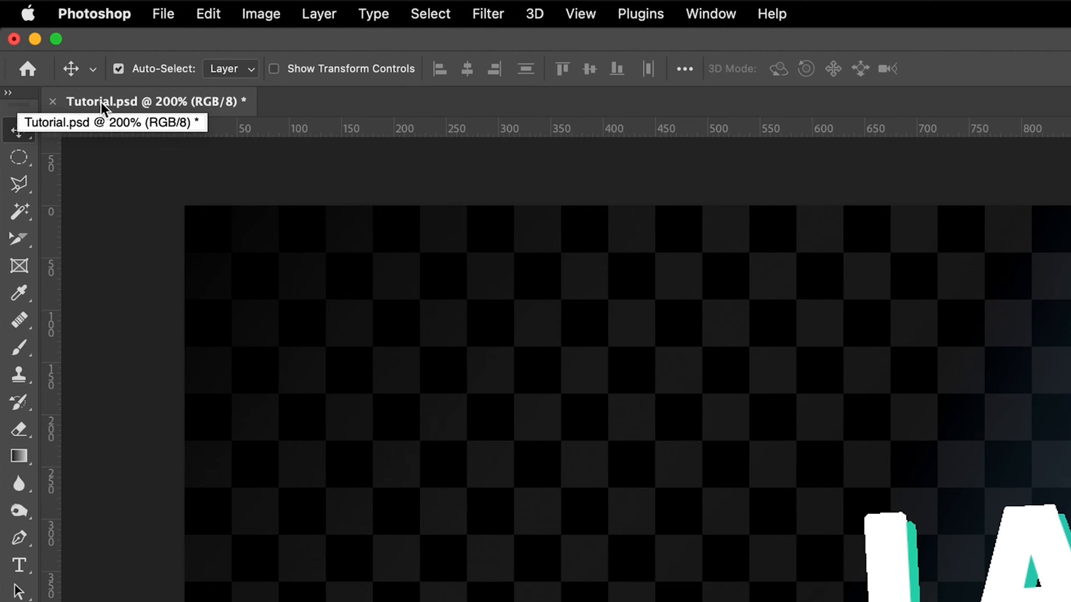
mouse_move(71, 108)
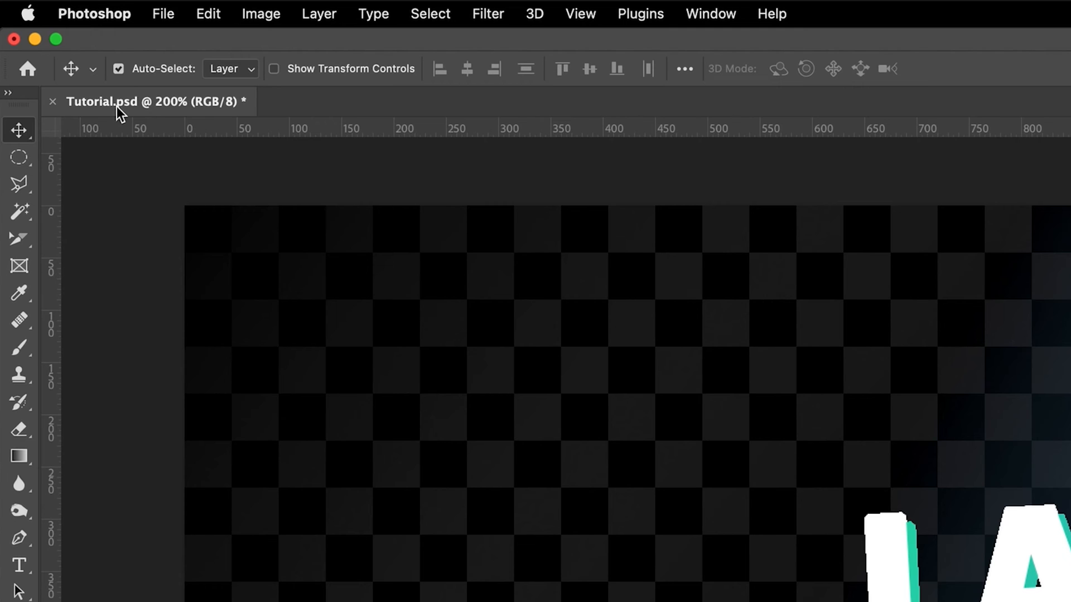
mouse_move(793, 559)
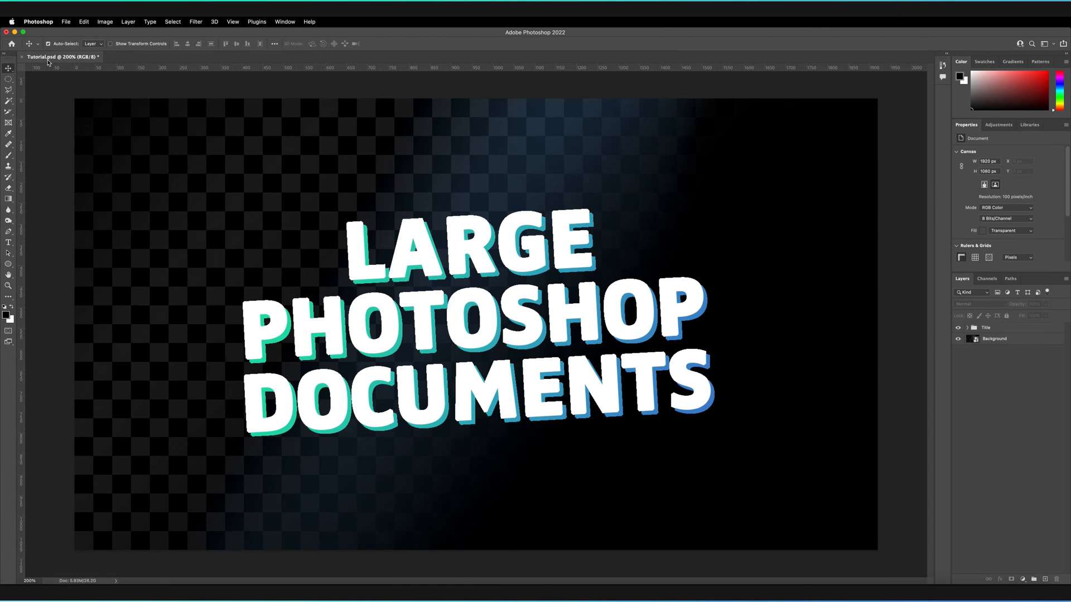
mouse_move(506, 311)
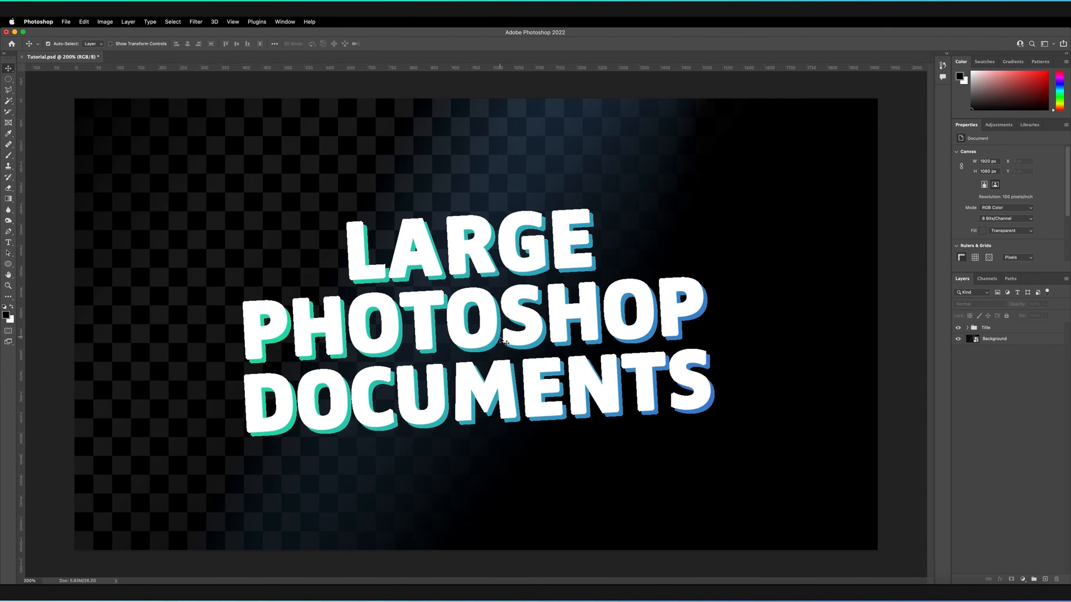
mouse_move(495, 354)
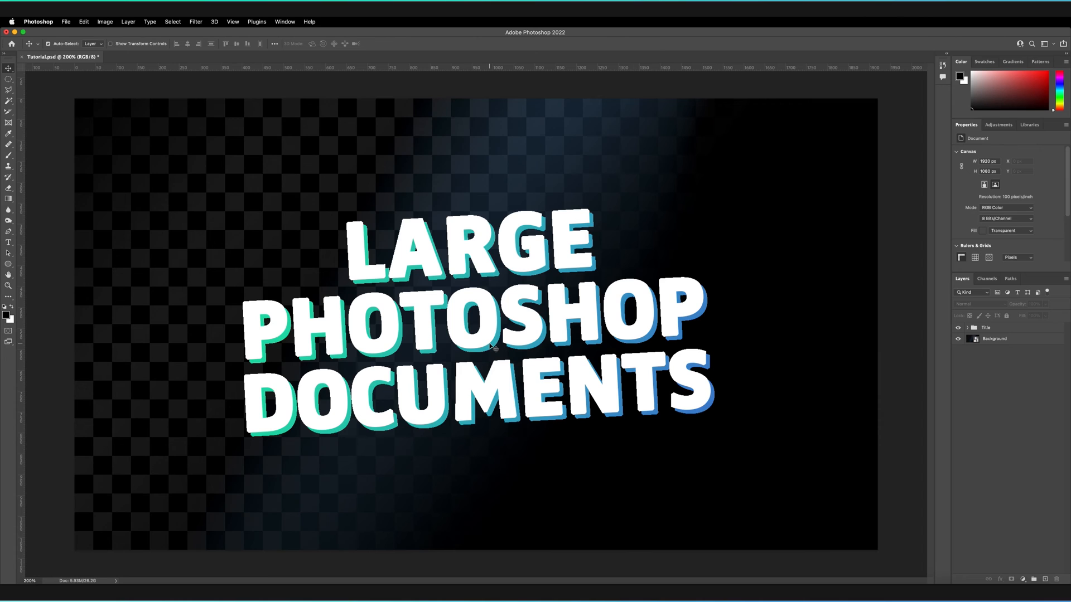
mouse_move(512, 349)
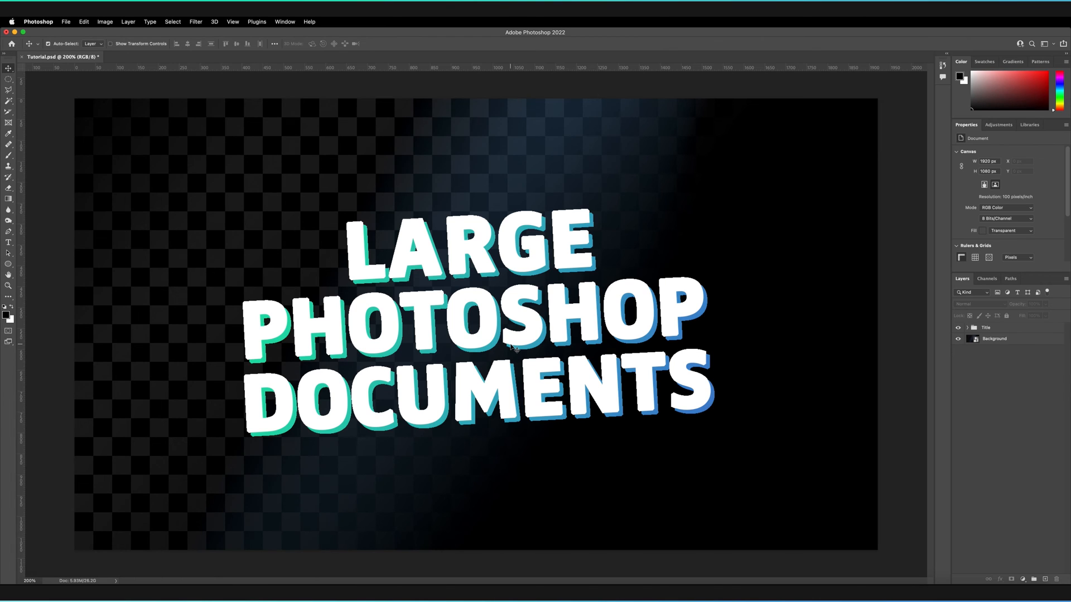
mouse_move(459, 380)
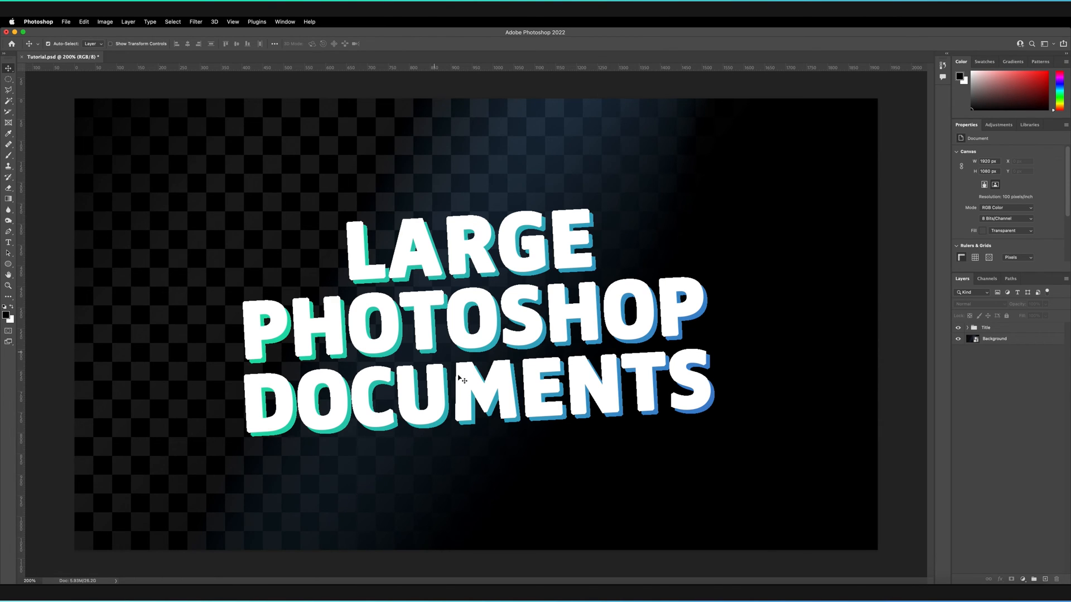
mouse_move(479, 355)
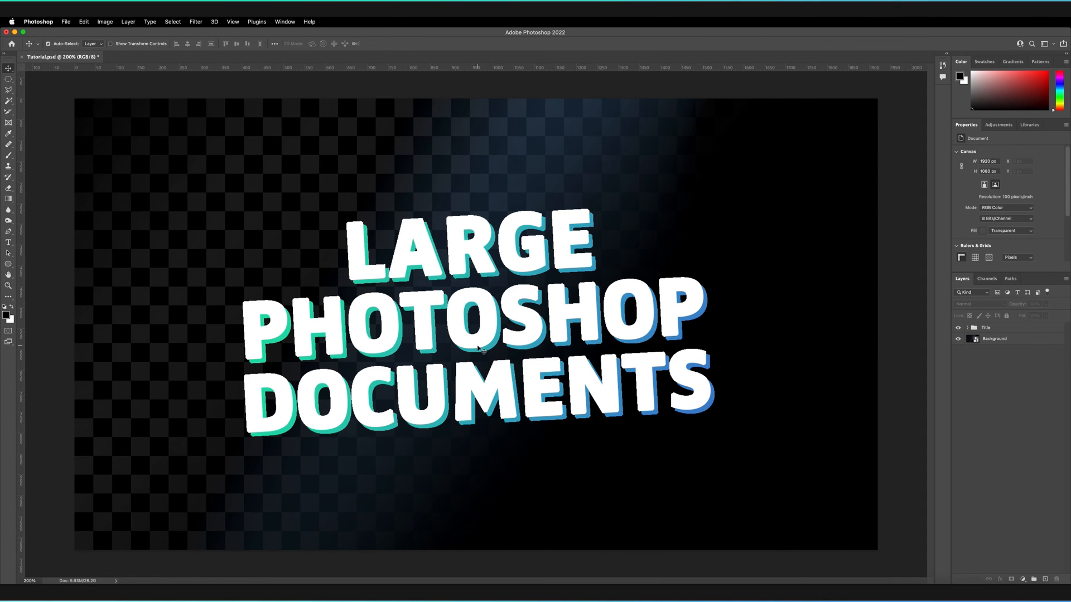
mouse_move(501, 390)
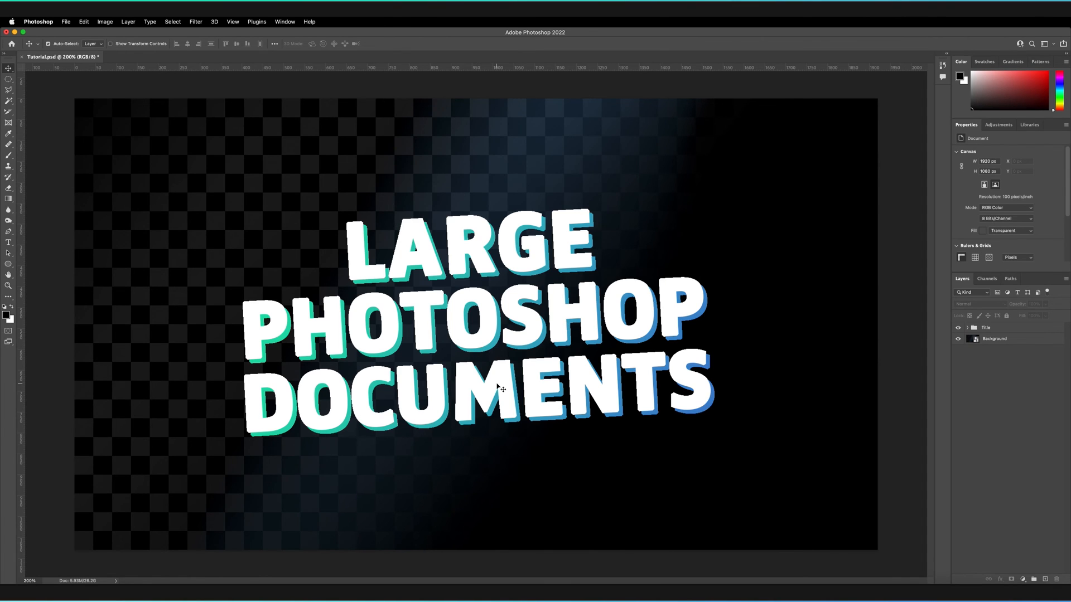
mouse_move(560, 242)
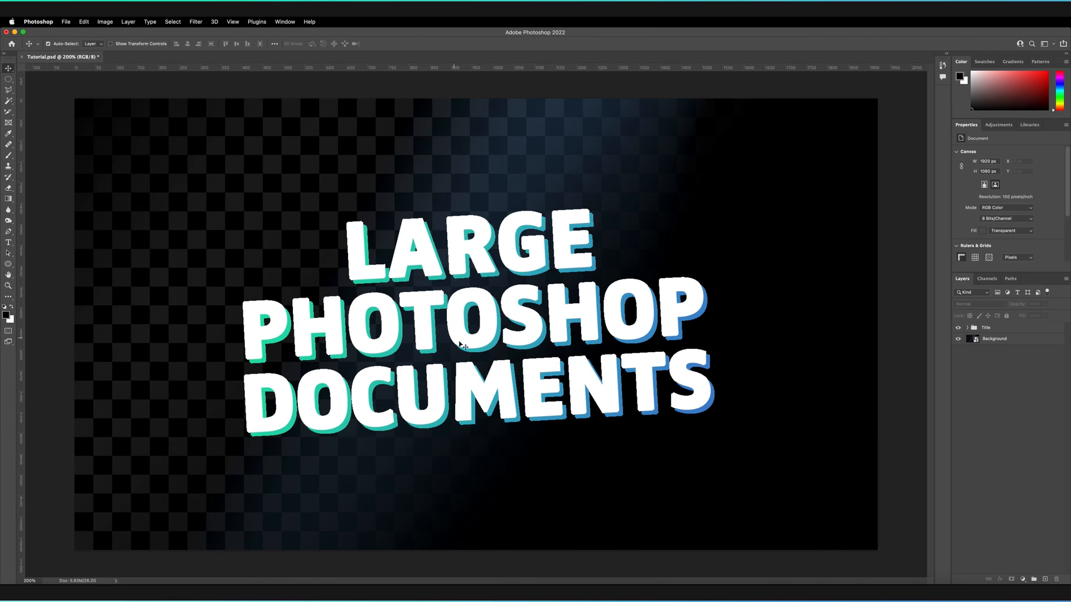
mouse_move(576, 350)
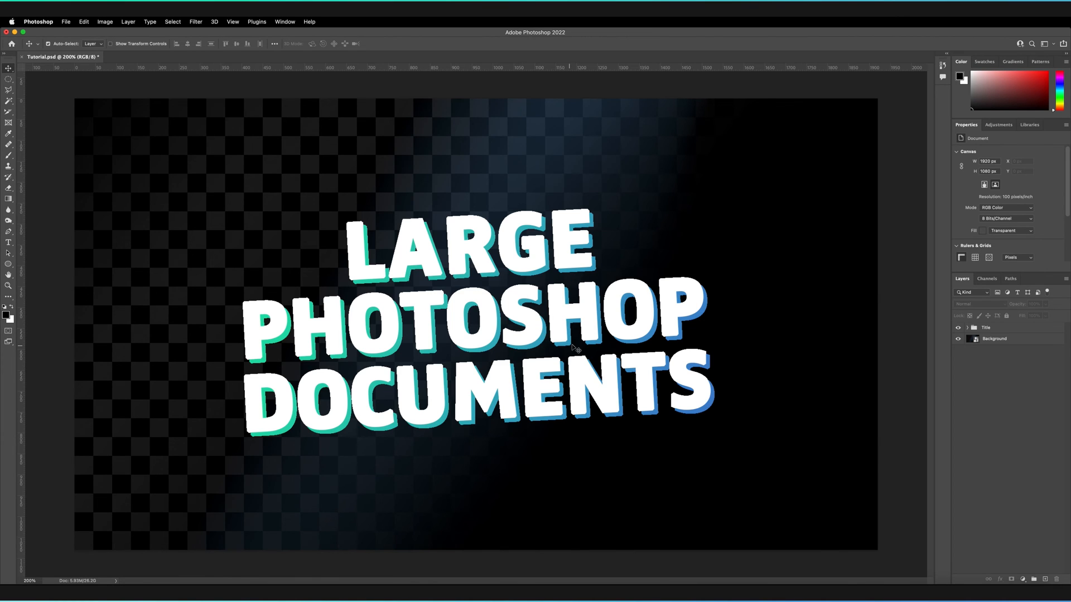
mouse_move(538, 286)
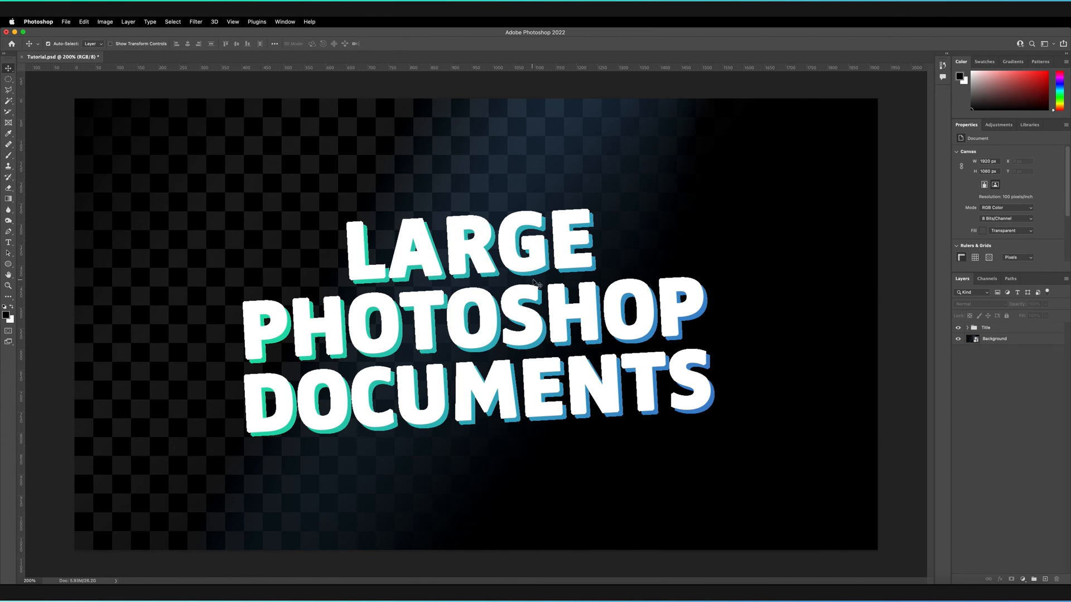
mouse_move(542, 334)
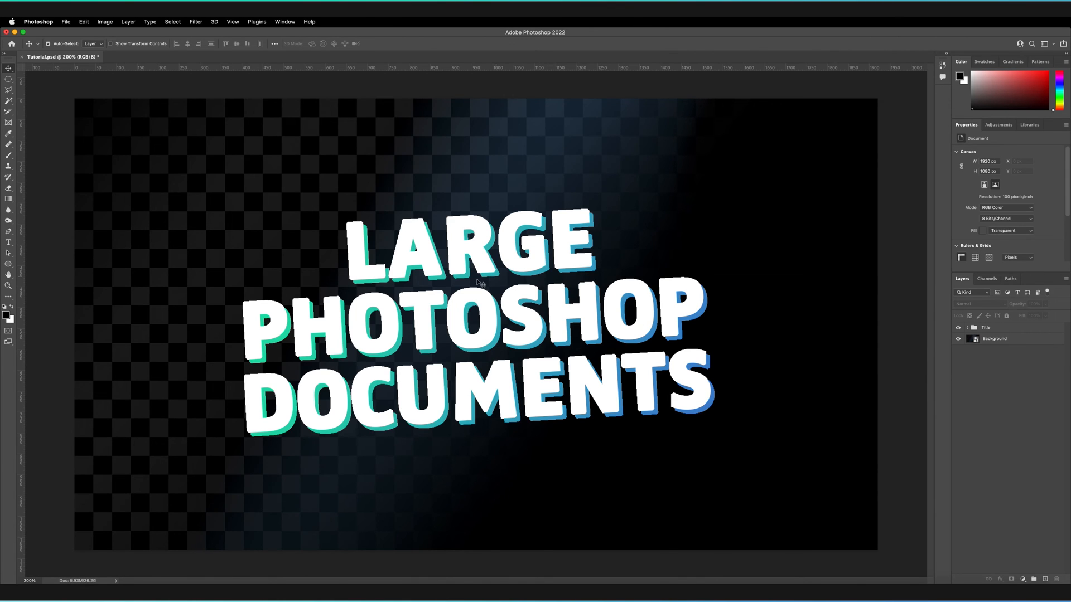
mouse_move(532, 464)
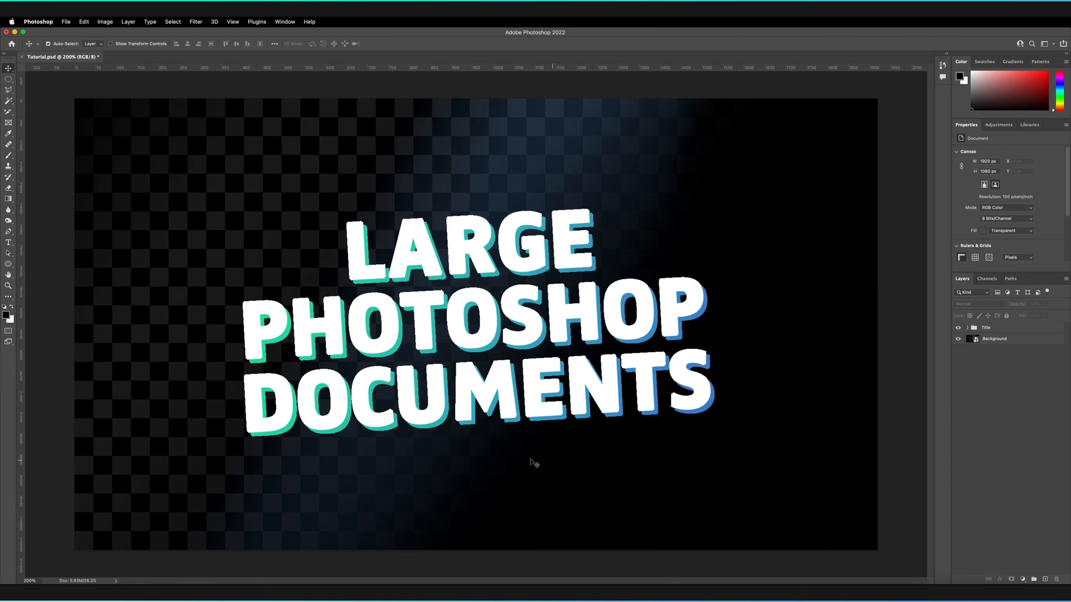
mouse_move(510, 378)
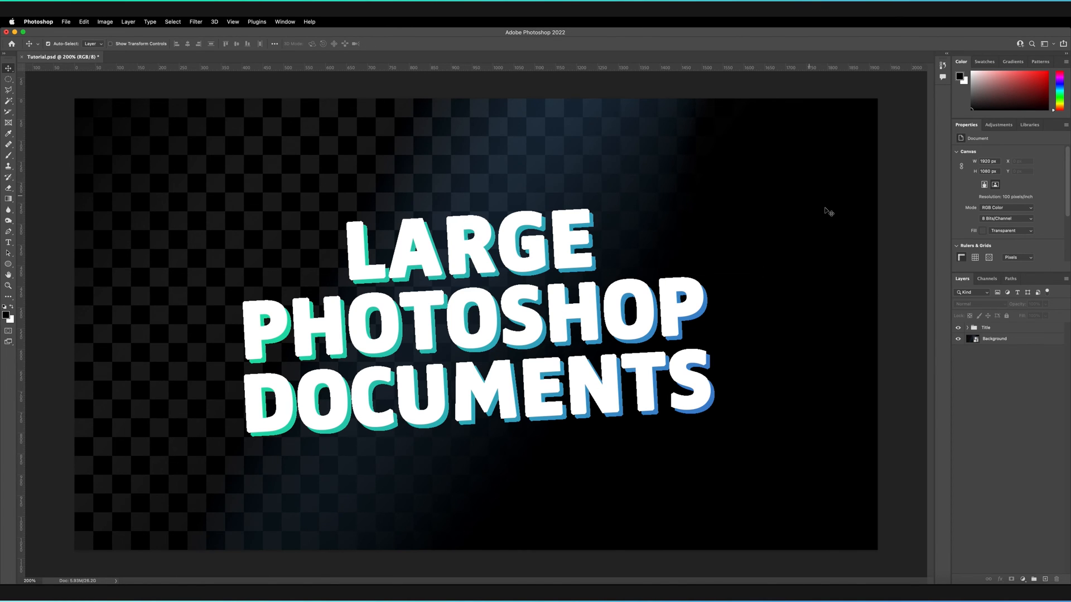
mouse_move(483, 317)
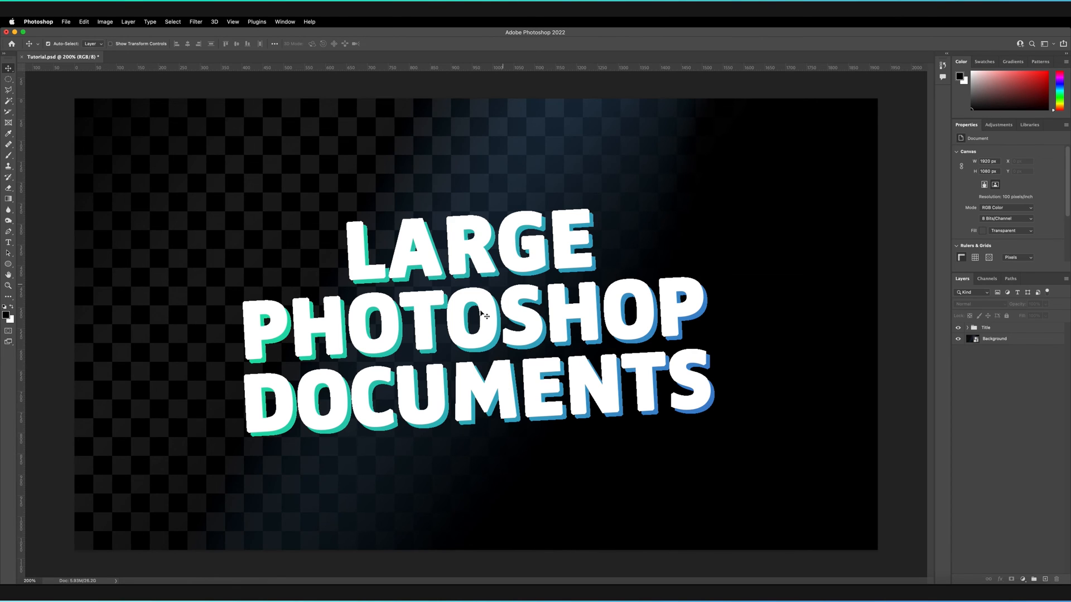
mouse_move(499, 346)
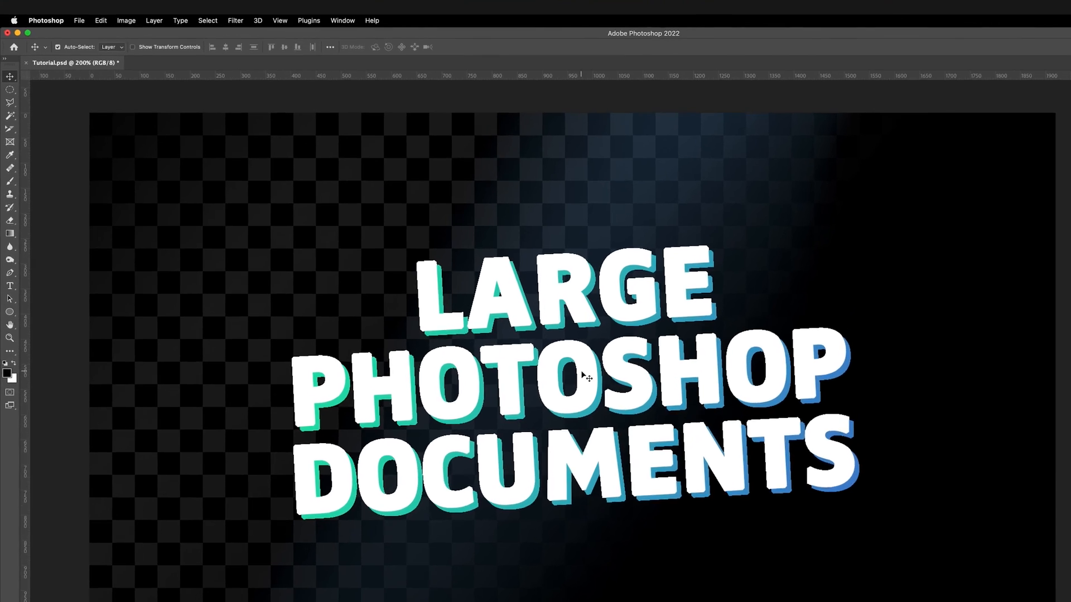
left_click(78, 20)
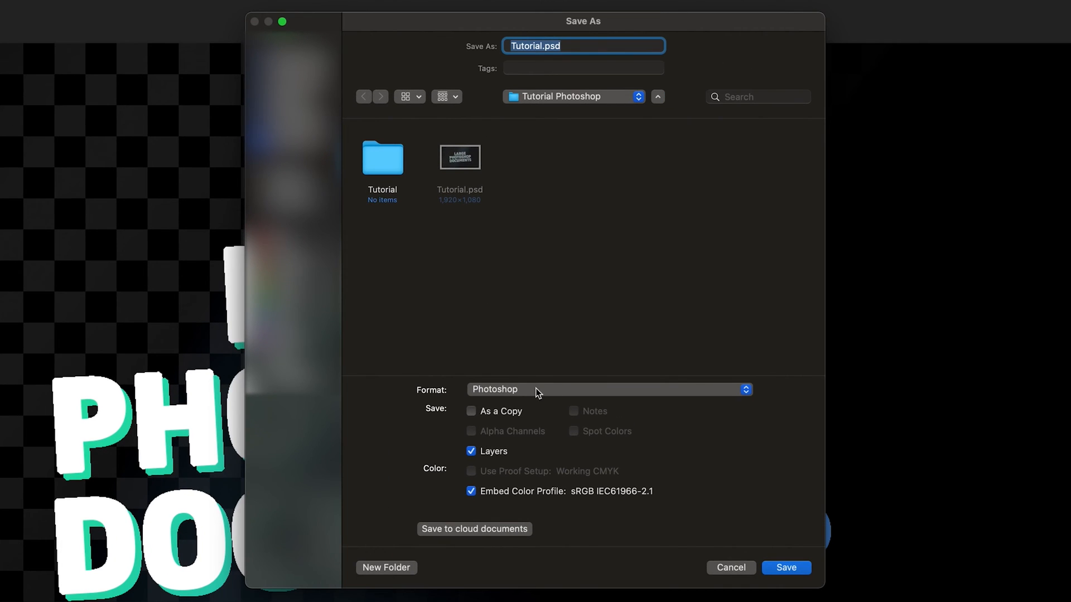
left_click(607, 390)
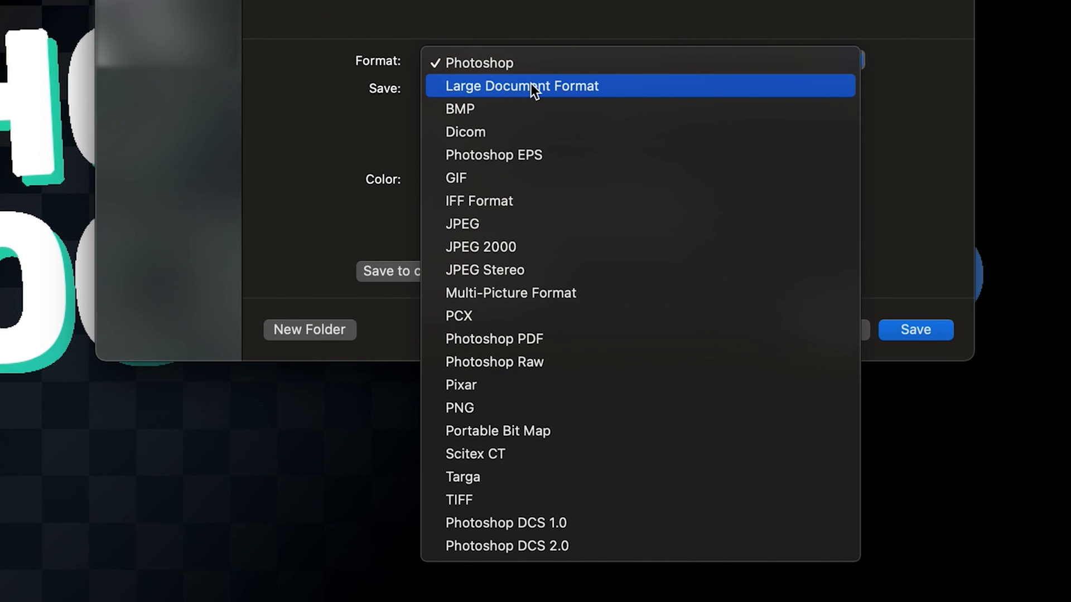
mouse_move(434, 307)
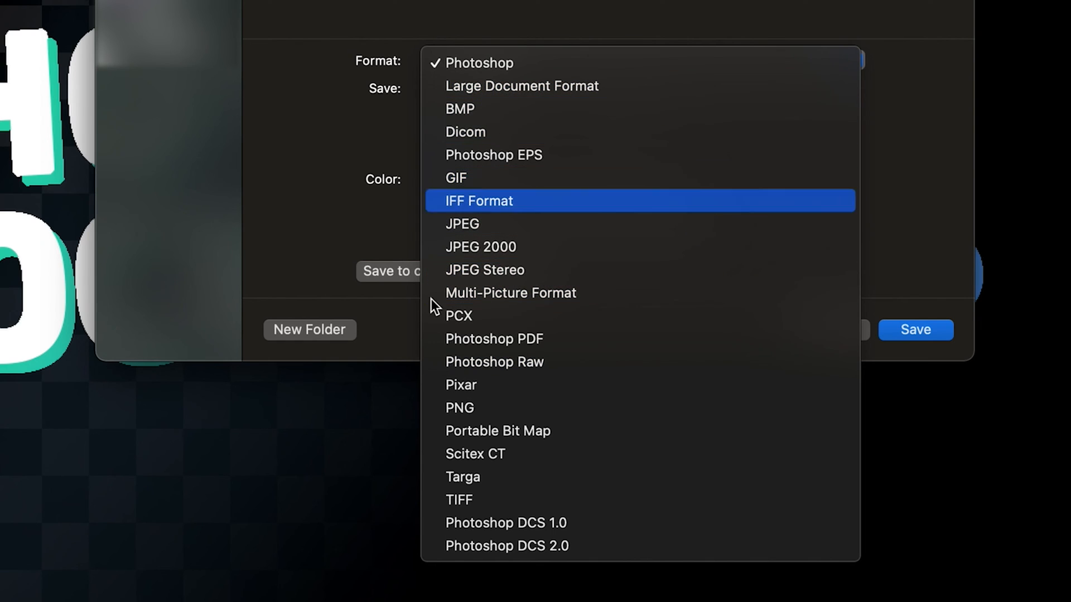
mouse_move(515, 94)
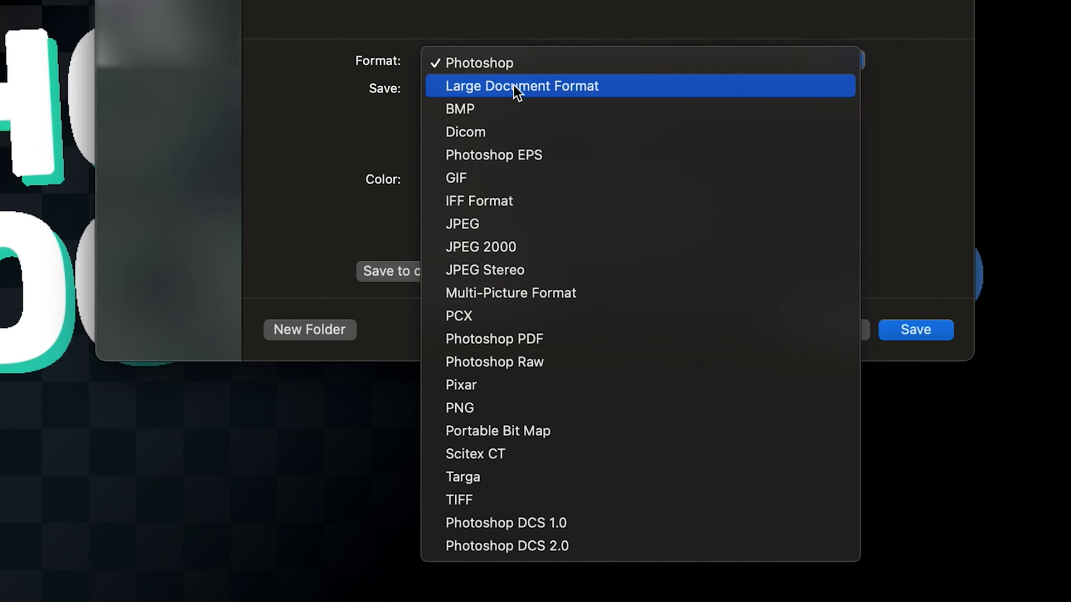
left_click(521, 85)
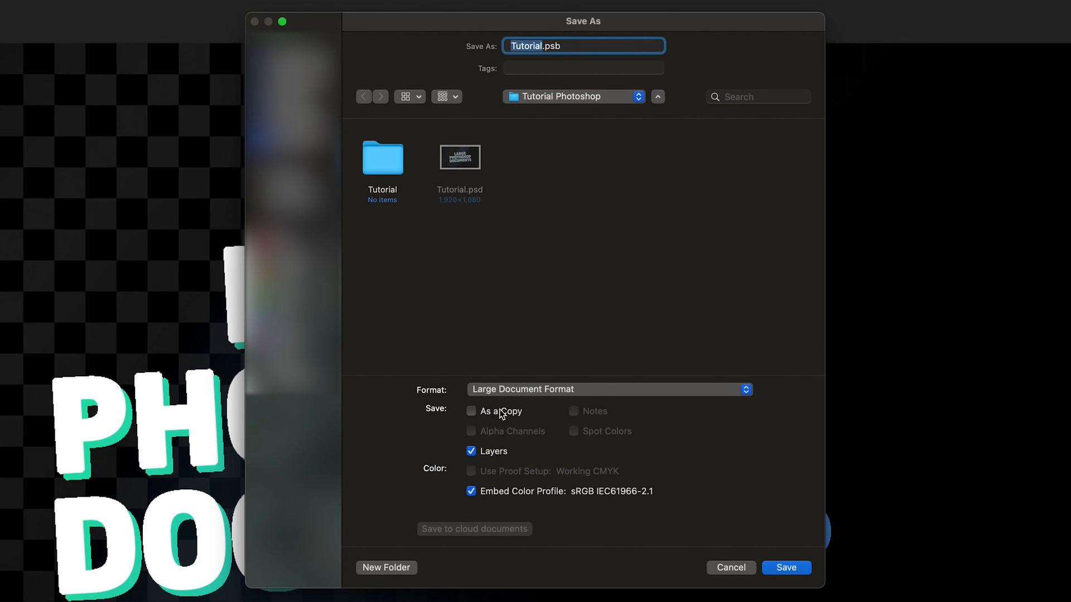
mouse_move(18, 256)
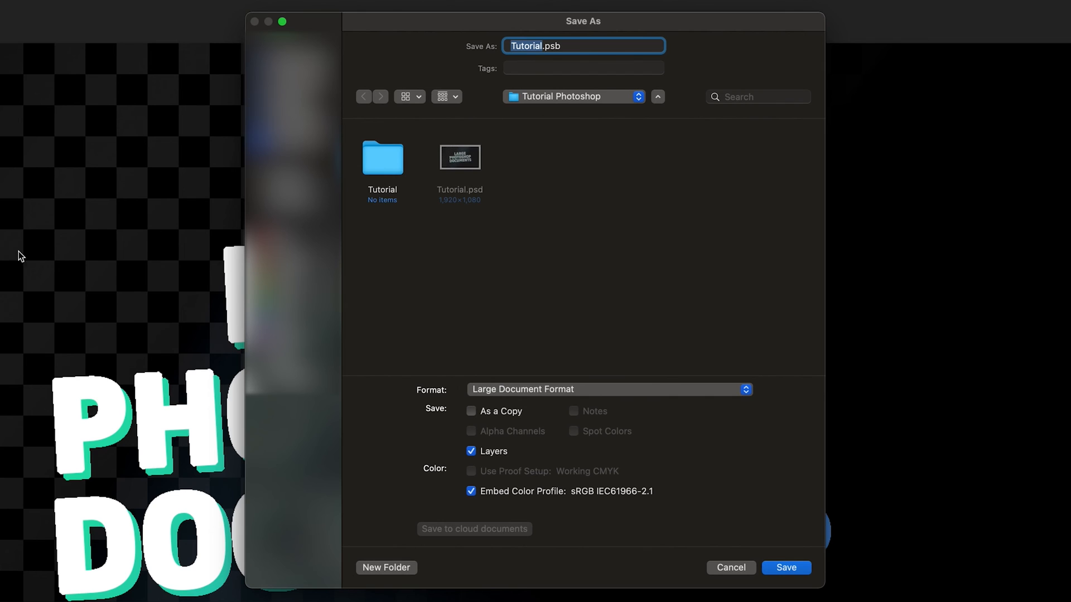
mouse_move(543, 400)
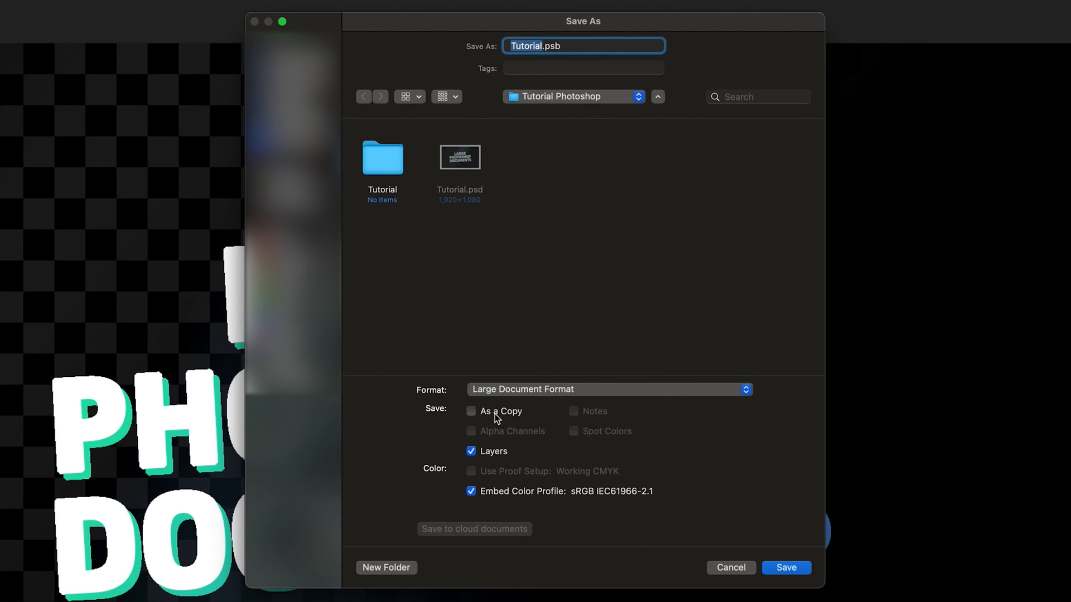
mouse_move(497, 461)
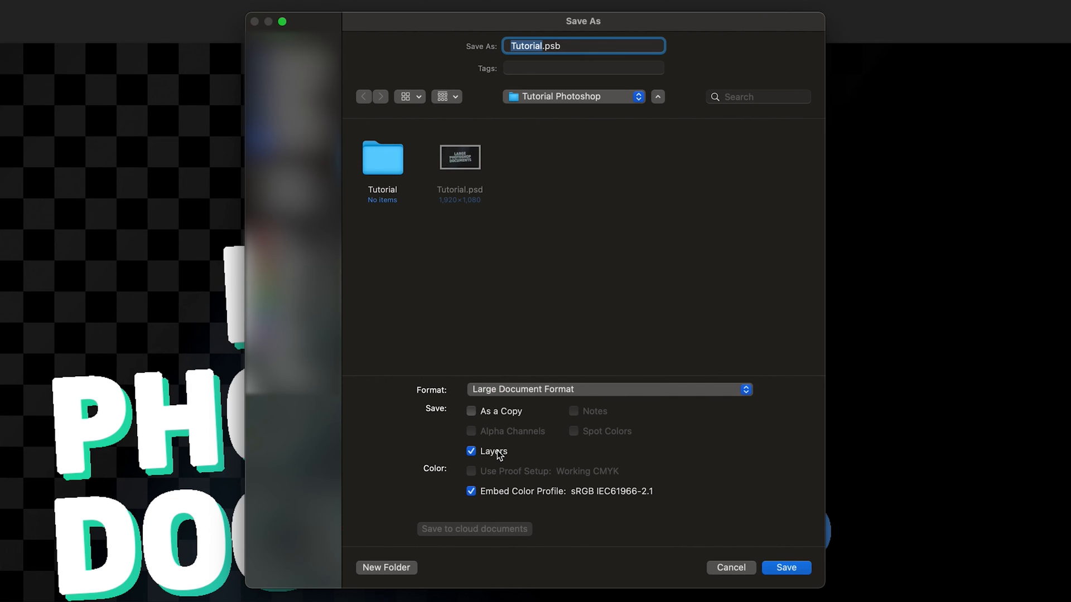
mouse_move(534, 463)
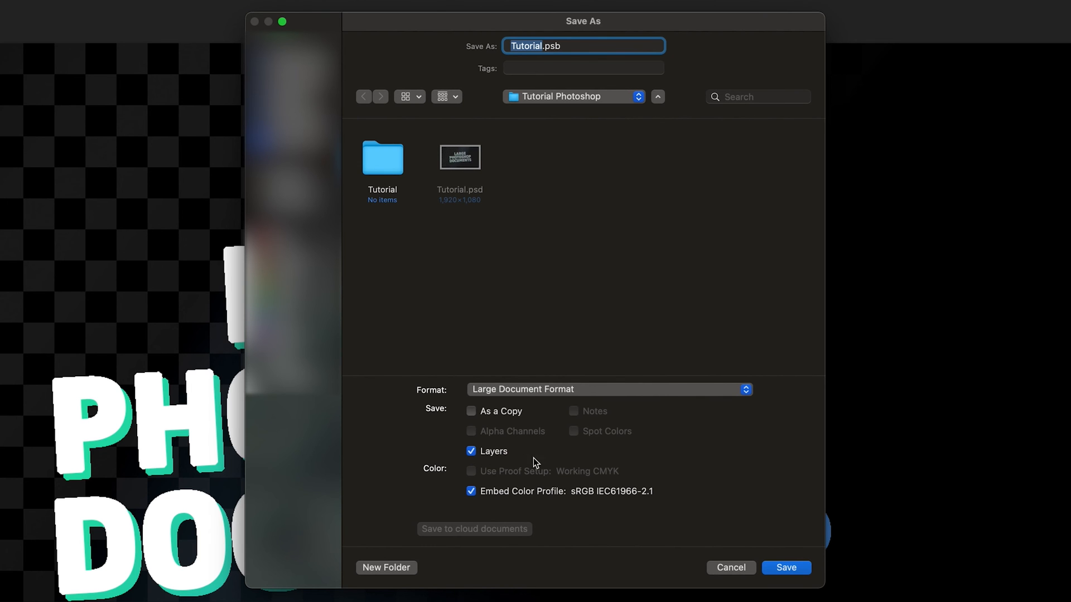
- Confirm saving the design as Tutorial.psb with Layers included
left_click(786, 568)
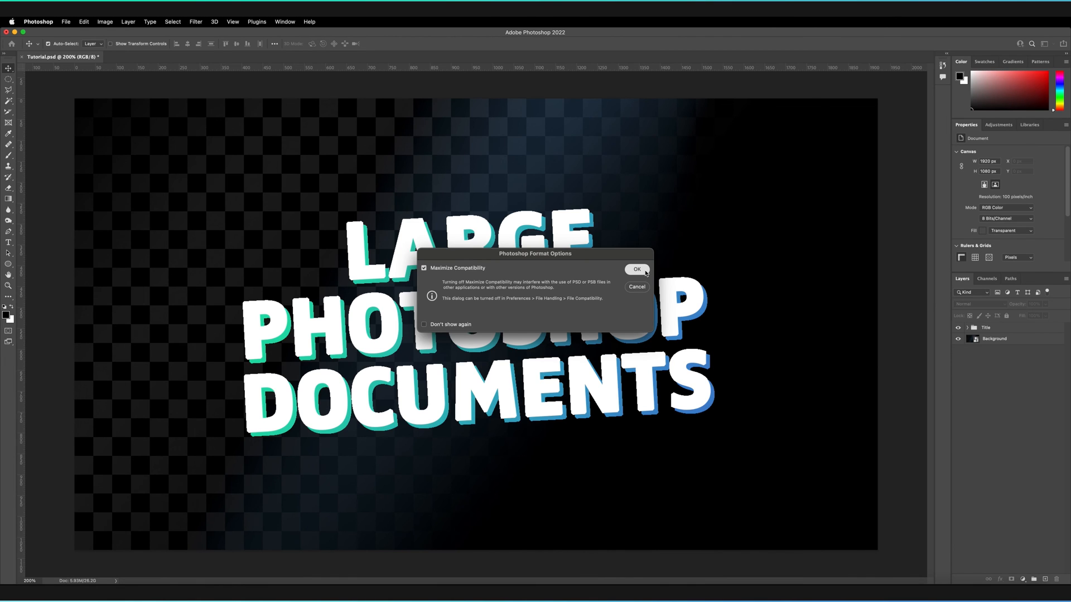
- Finish the save with Maximize Compatibility checked, then select the Background layer
left_click(637, 269)
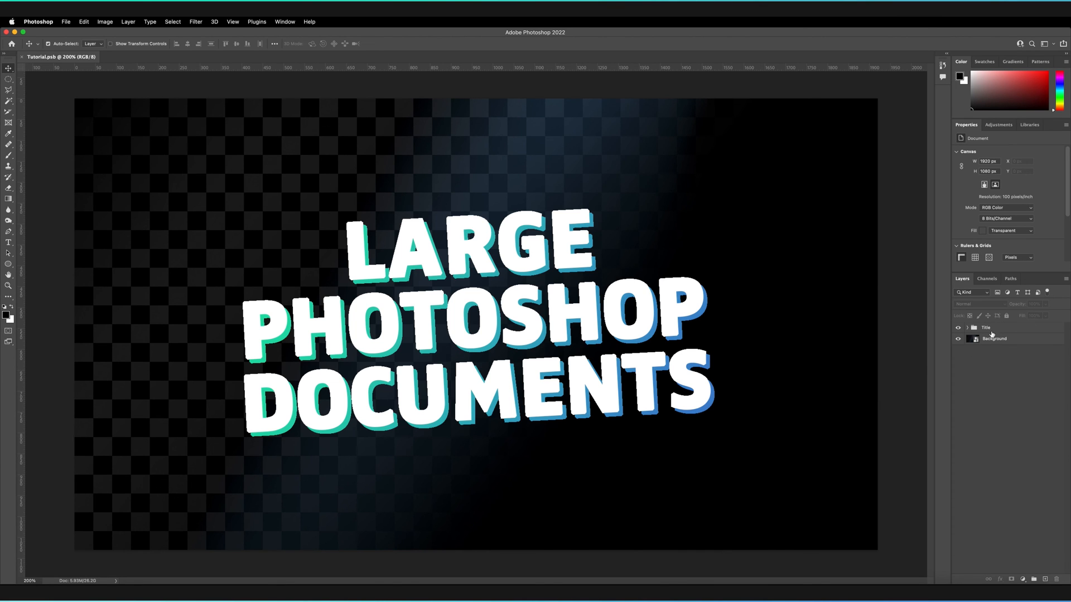
left_click(993, 339)
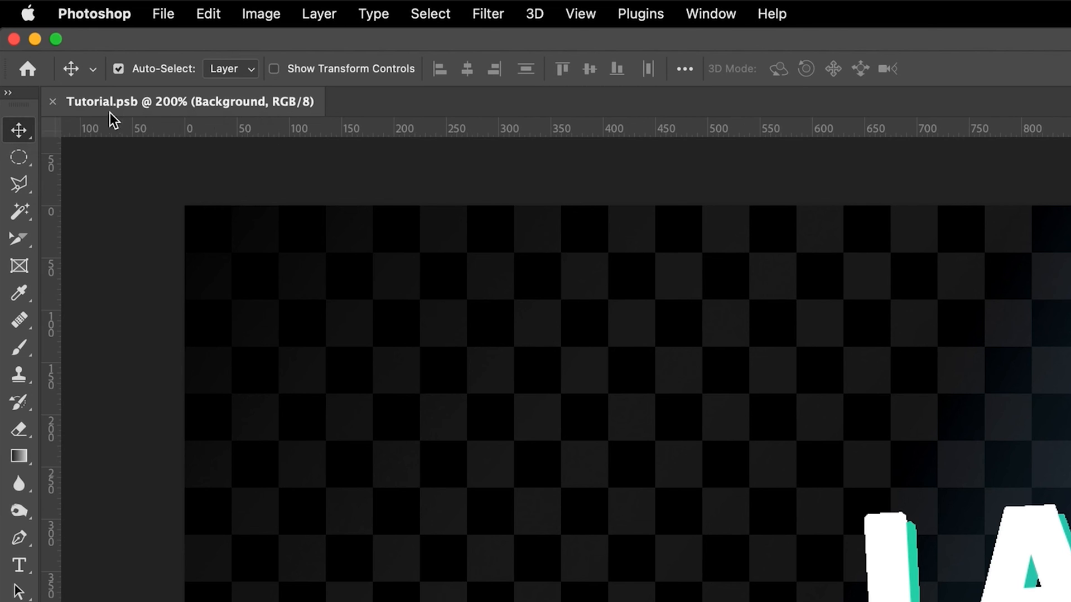
mouse_move(150, 119)
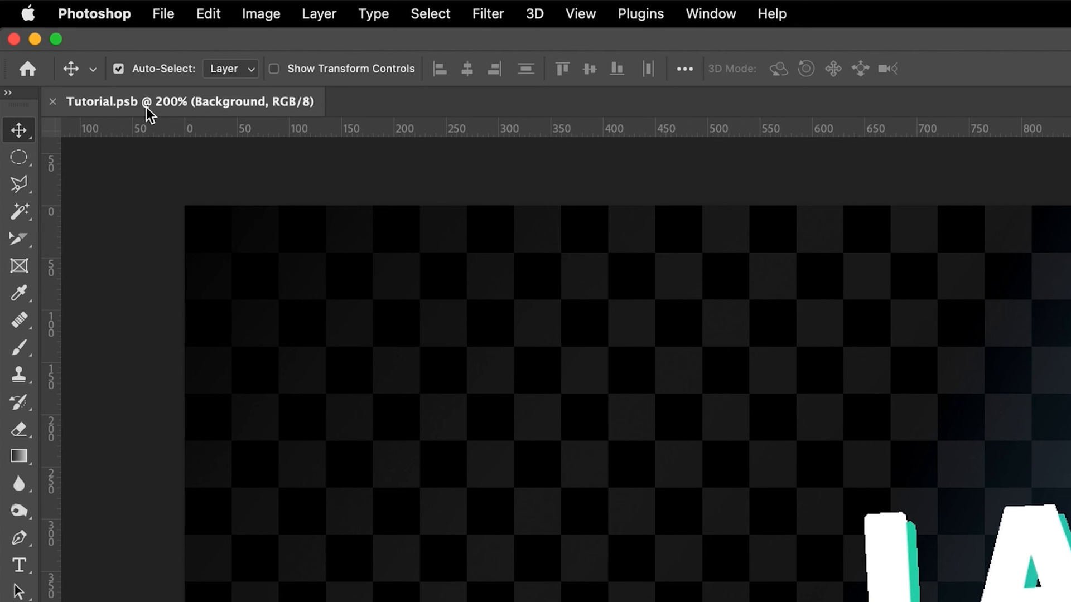